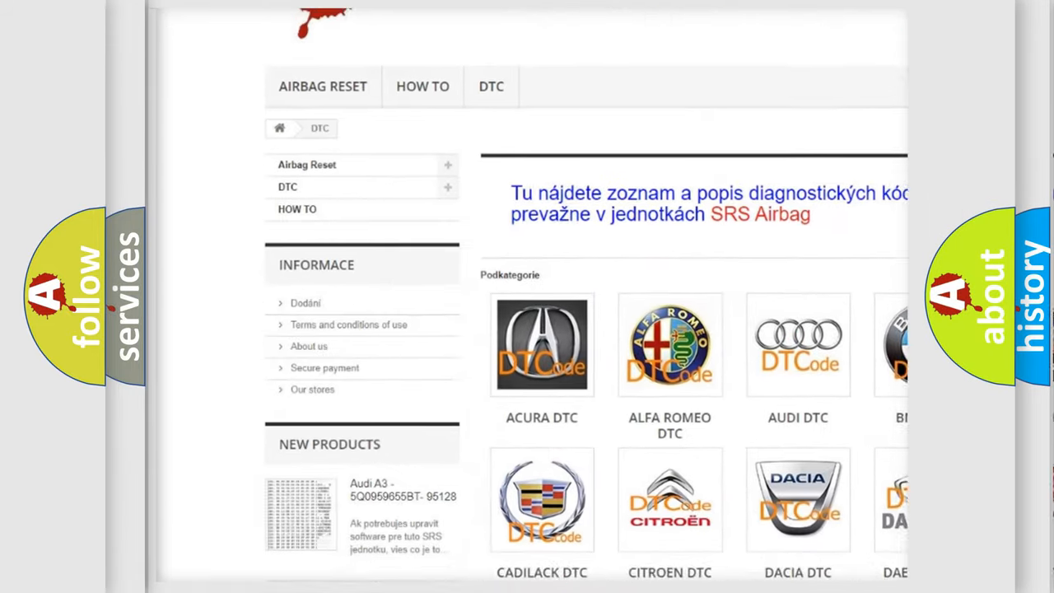
- Select the AUDI DTC logo in the Podkategorie grid to list Audi's diagnostic codes
{"action": "scroll", "scroll_direction": "down", "scroll_amount": 3}
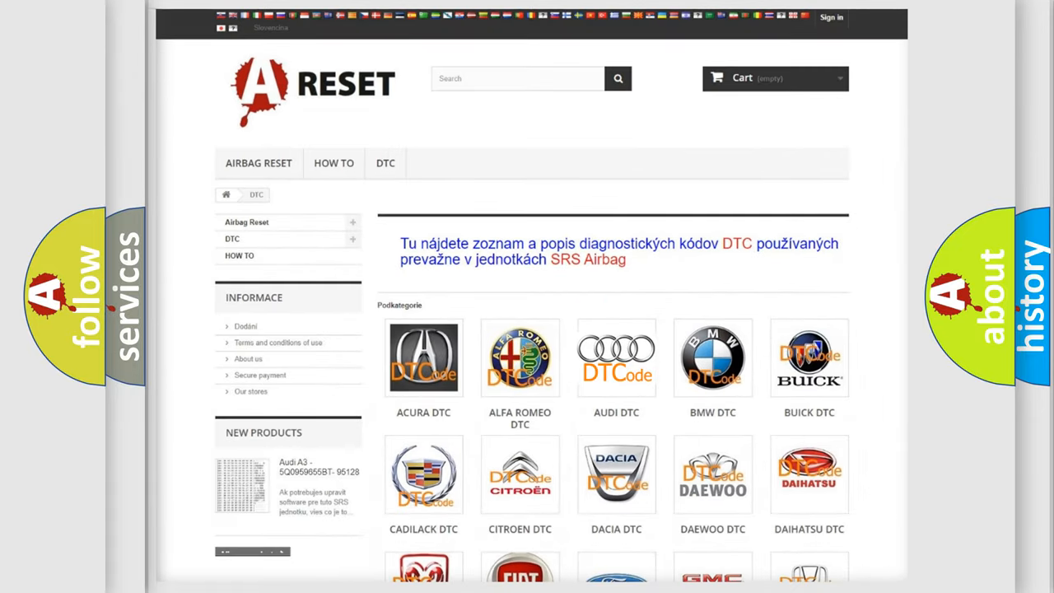
{"action": "left_click", "coordinate": [616, 358]}
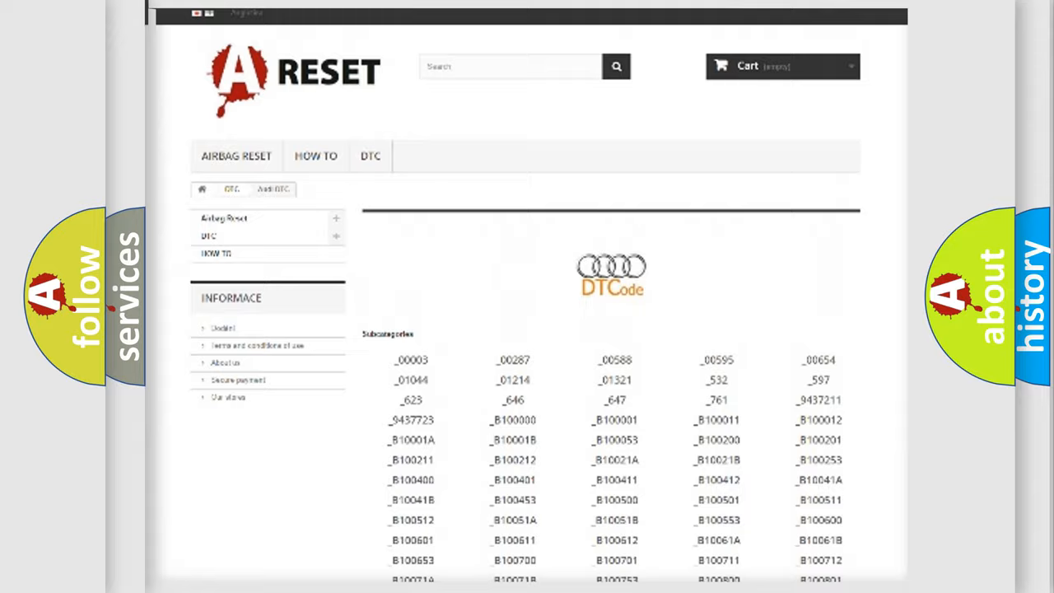